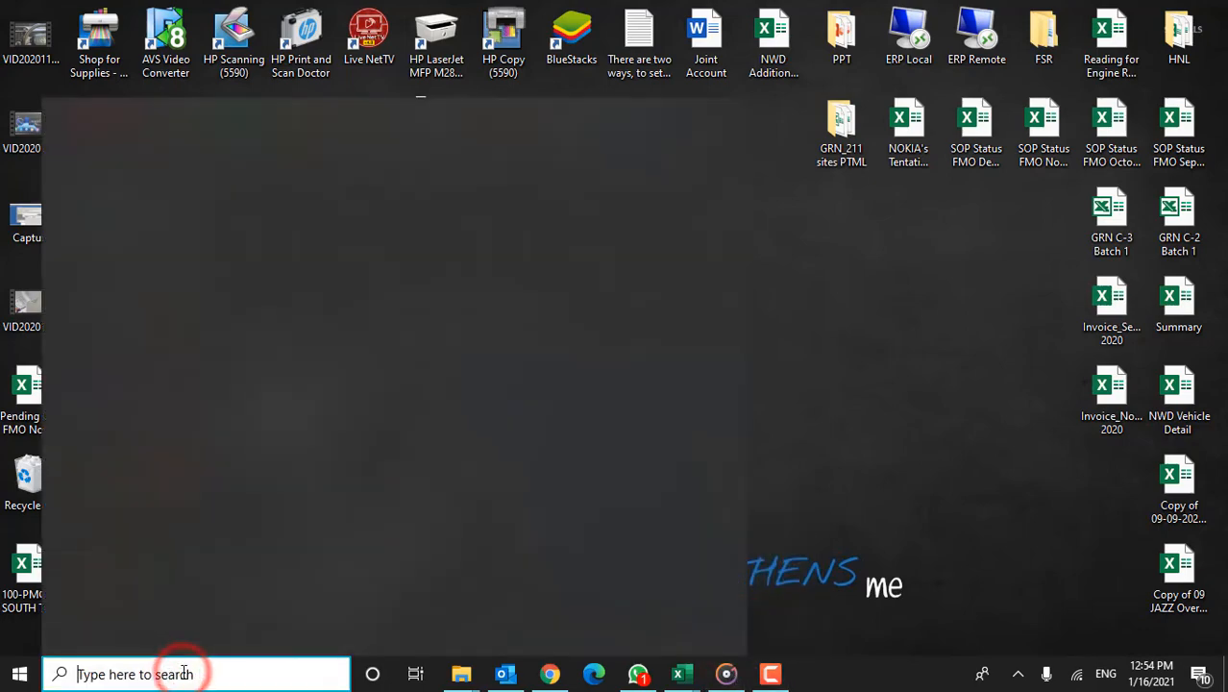
After some stray typing and clicks, launch Settings from the Start menu's gear entry.
{"action": "type", "text": "asdas"}
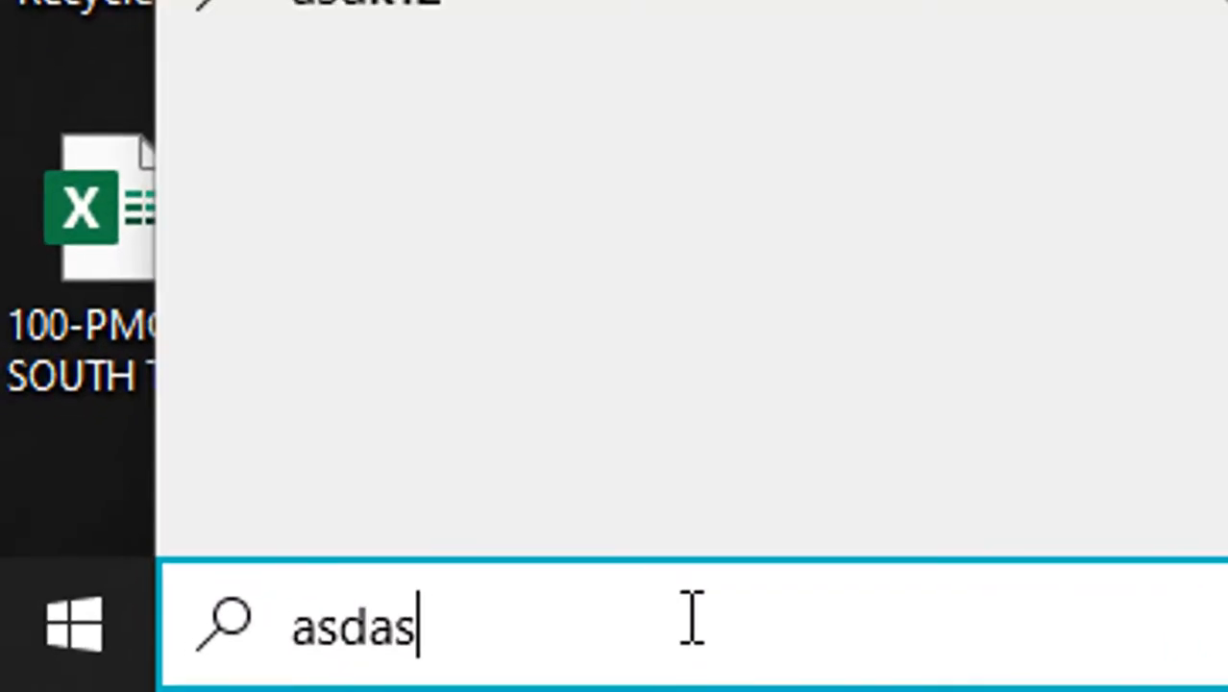
{"action": "type", "text": "dadasdasd"}
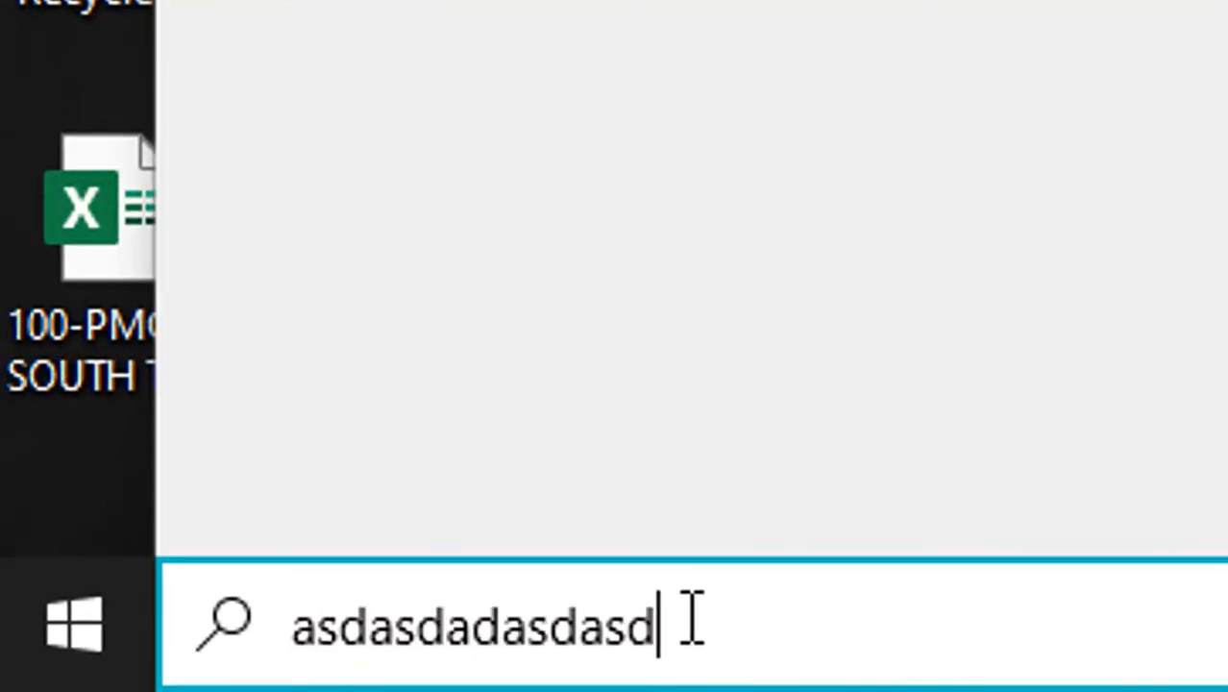
{"action": "type", "text": "asdasasd"}
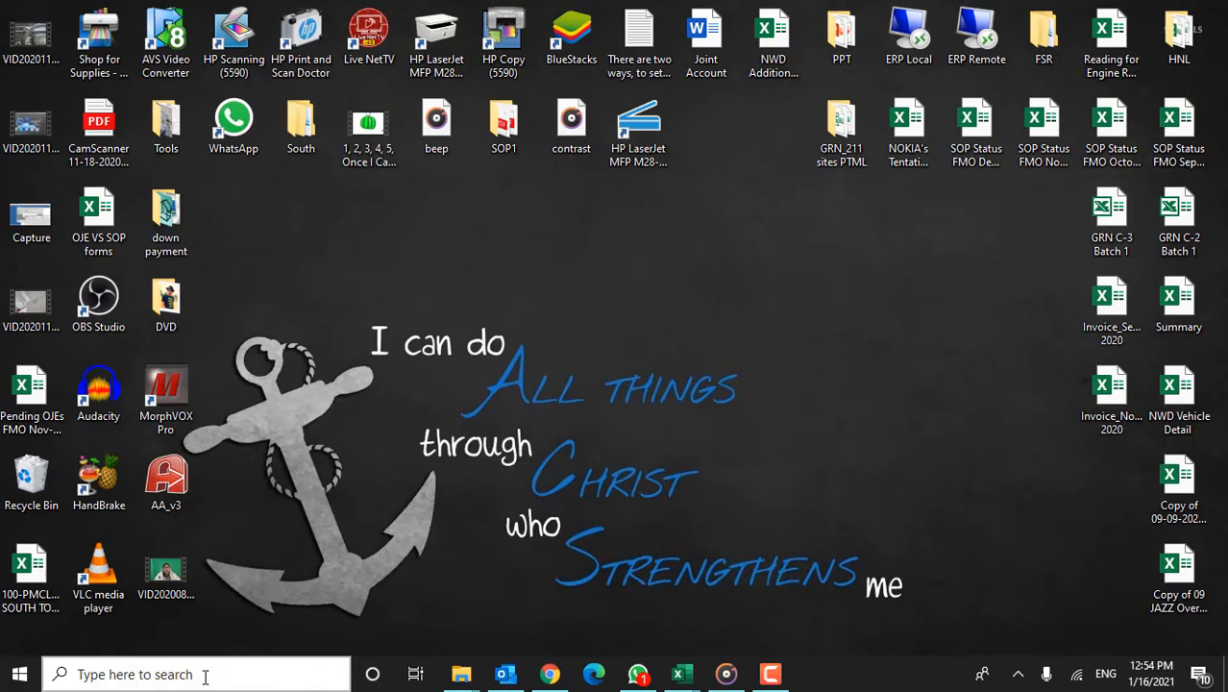
{"action": "mouse_move", "coordinate": [644, 575]}
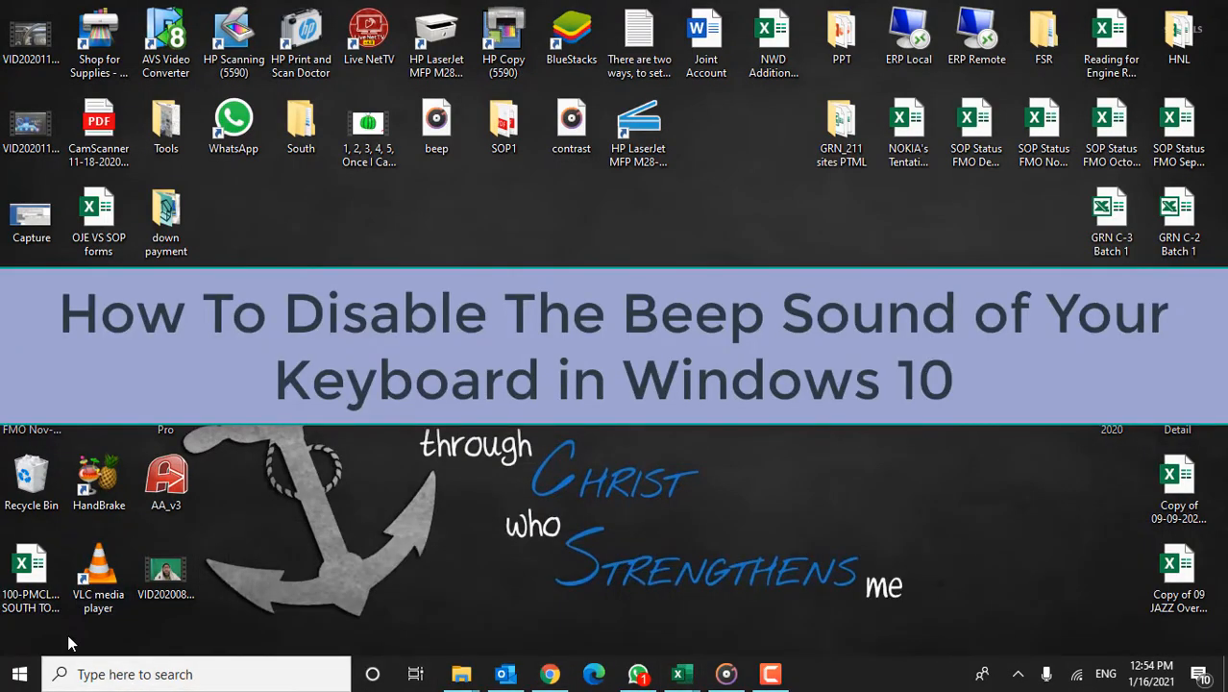
{"action": "mouse_move", "coordinate": [19, 673]}
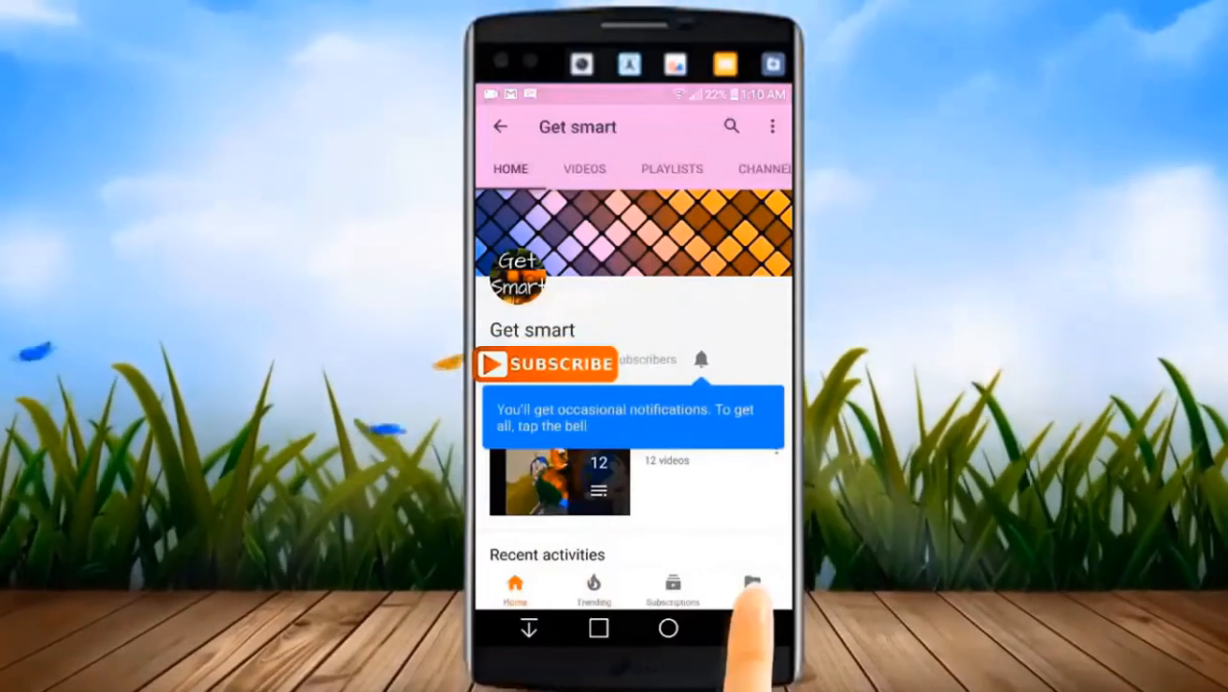
{"action": "left_click", "coordinate": [545, 363]}
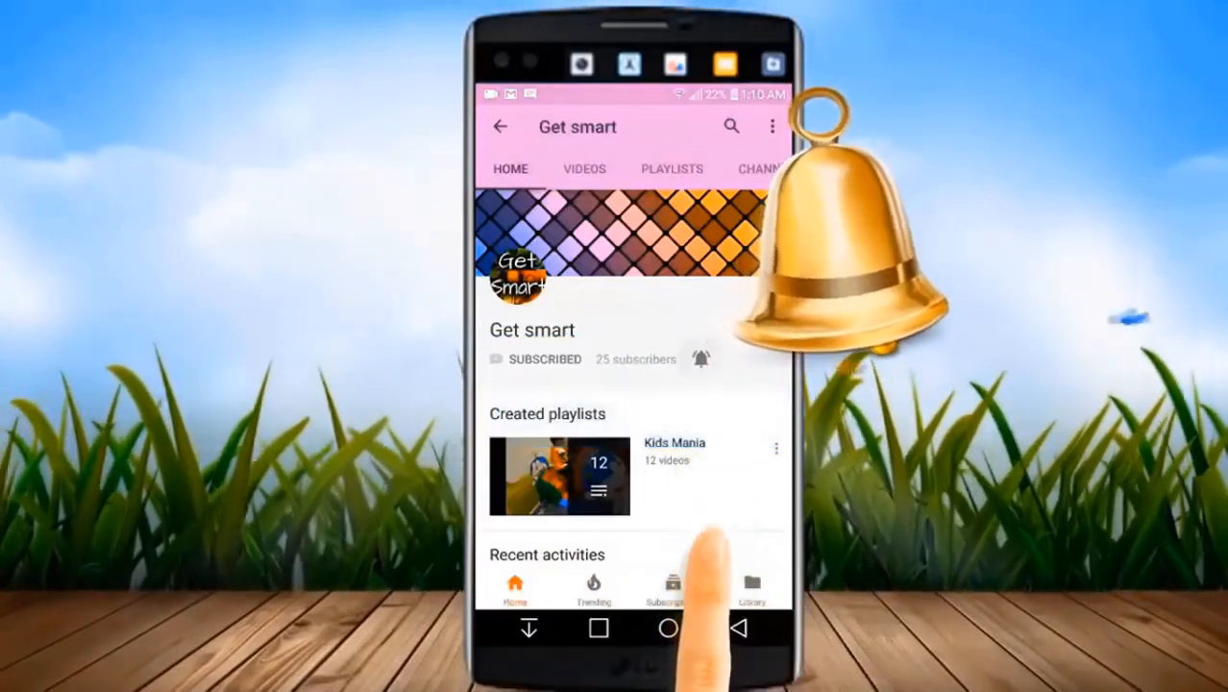
{"action": "left_click", "coordinate": [701, 357]}
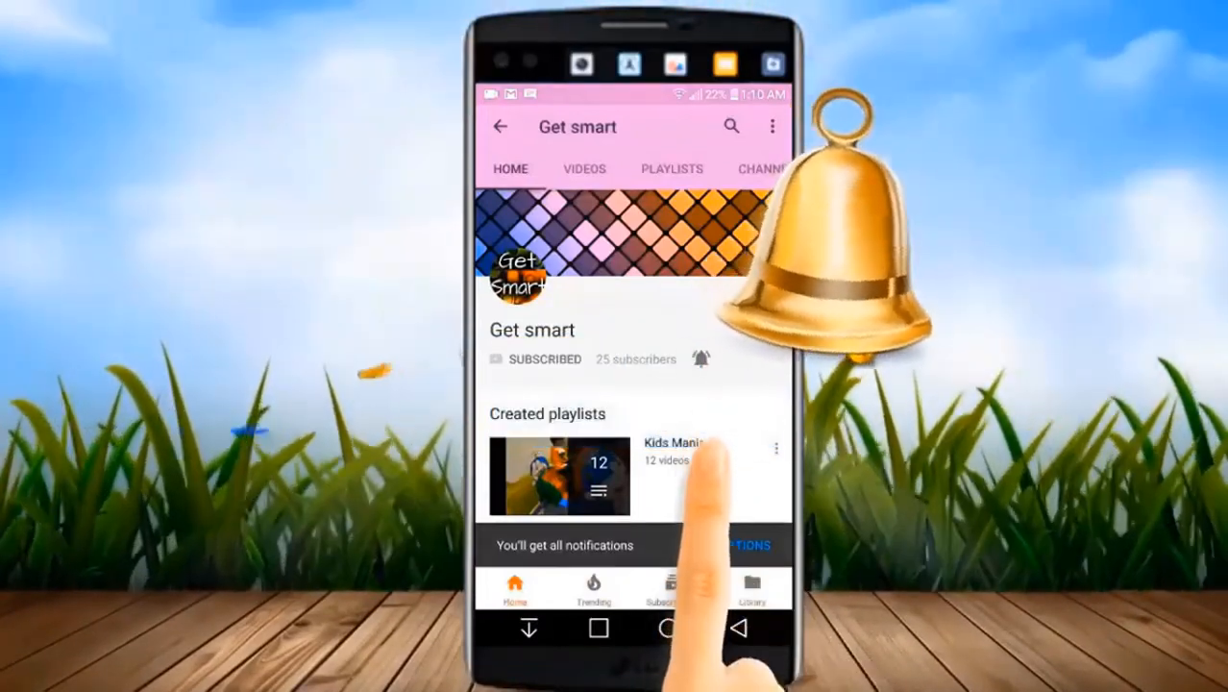
{"action": "left_click", "coordinate": [555, 169]}
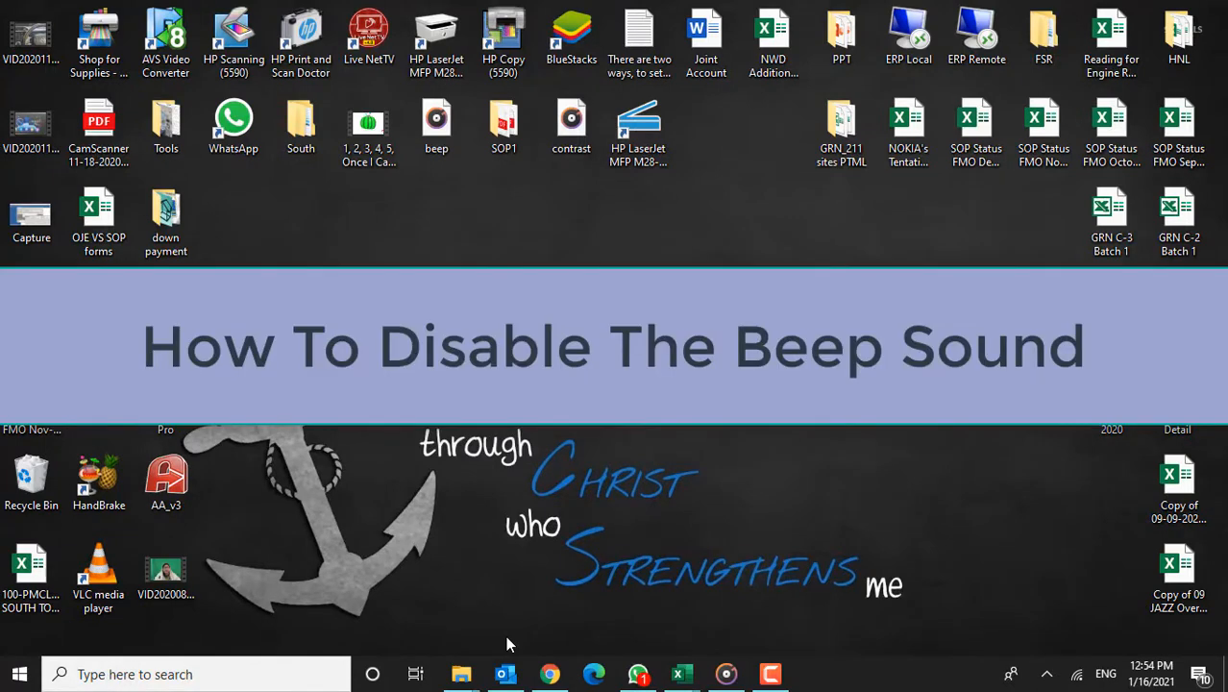
{"action": "mouse_move", "coordinate": [109, 644]}
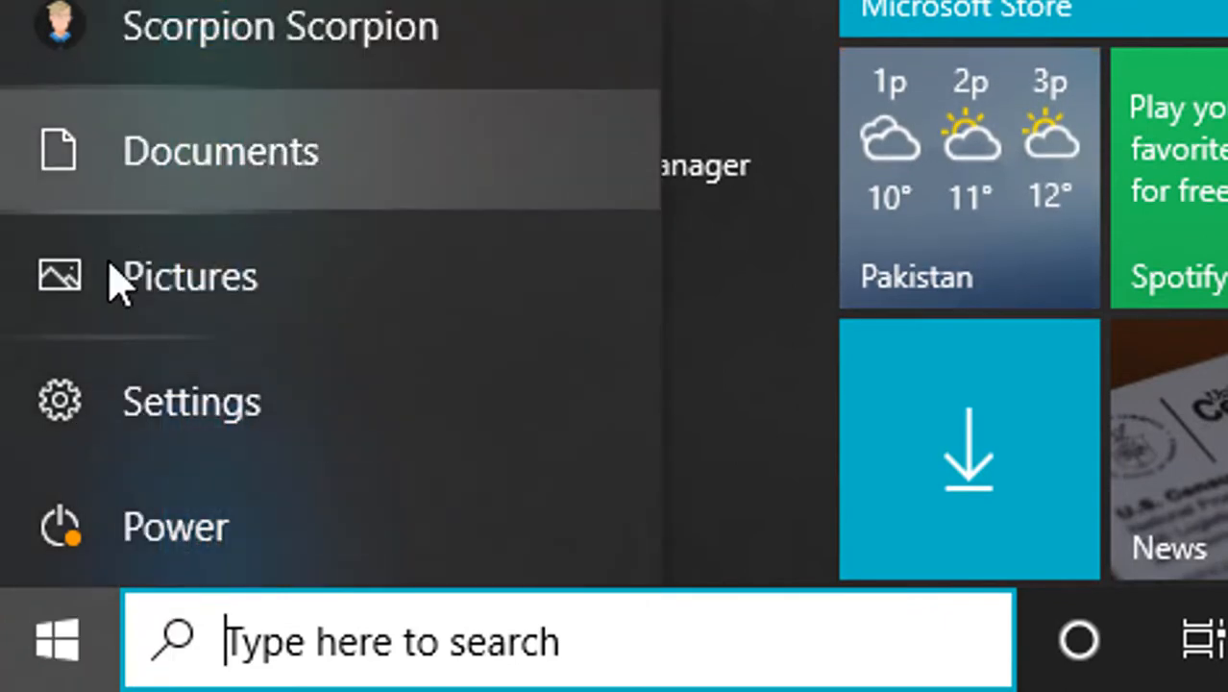
{"action": "mouse_move", "coordinate": [61, 401]}
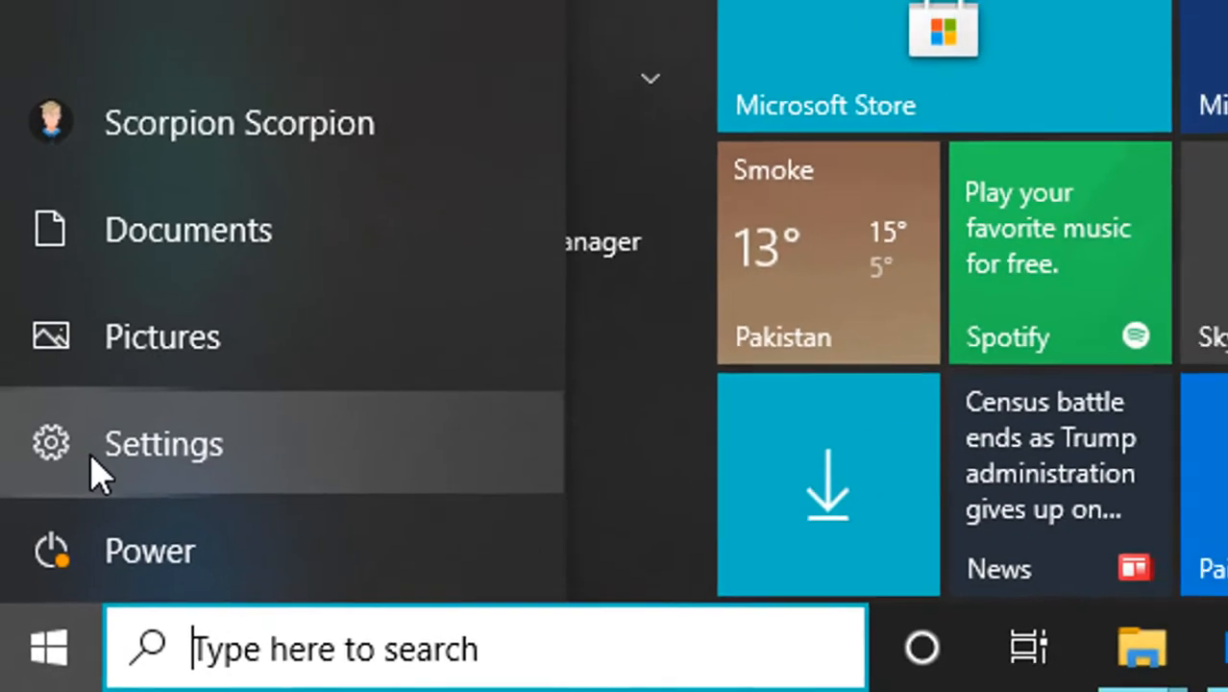
{"action": "left_click", "coordinate": [163, 443]}
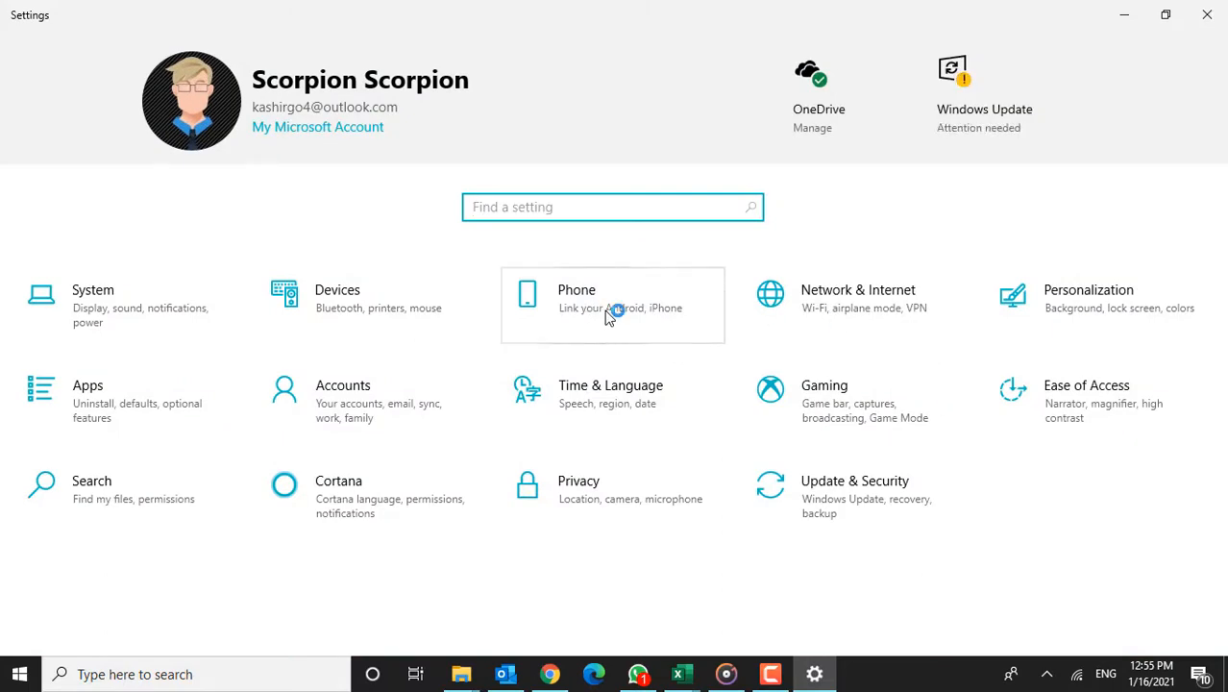
Open the Ease of Access tile and scroll the left pane down to Interaction.
{"action": "left_click", "coordinate": [1086, 400]}
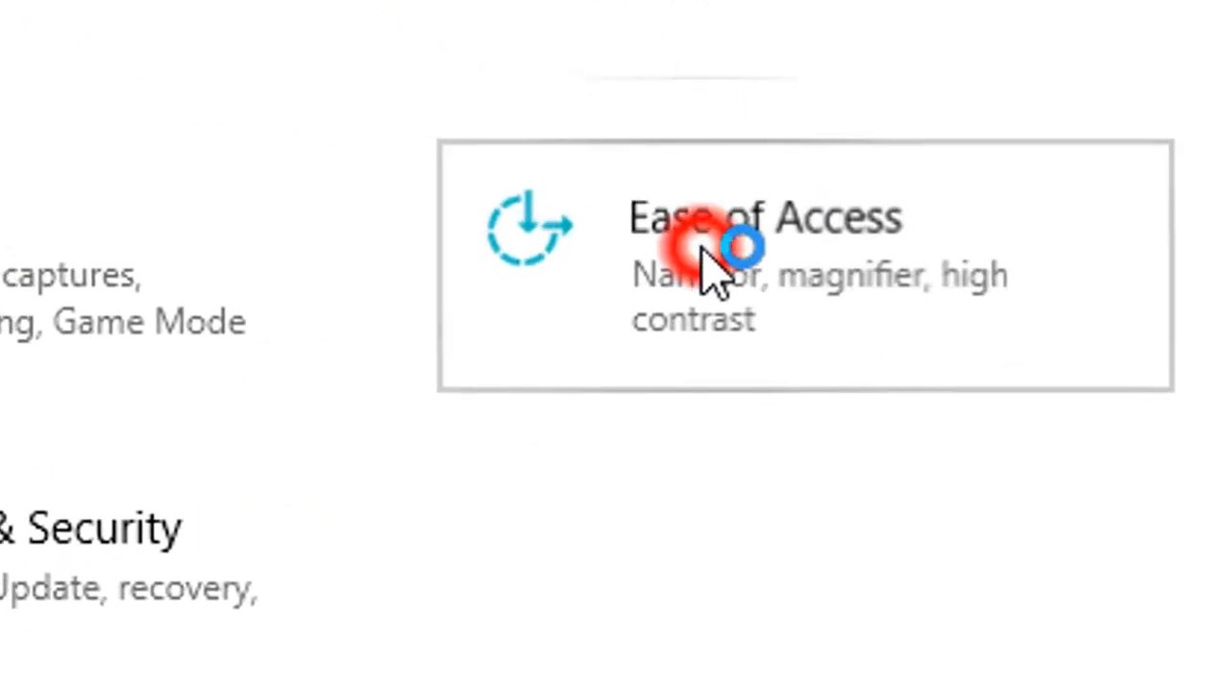
{"action": "left_click", "coordinate": [711, 245]}
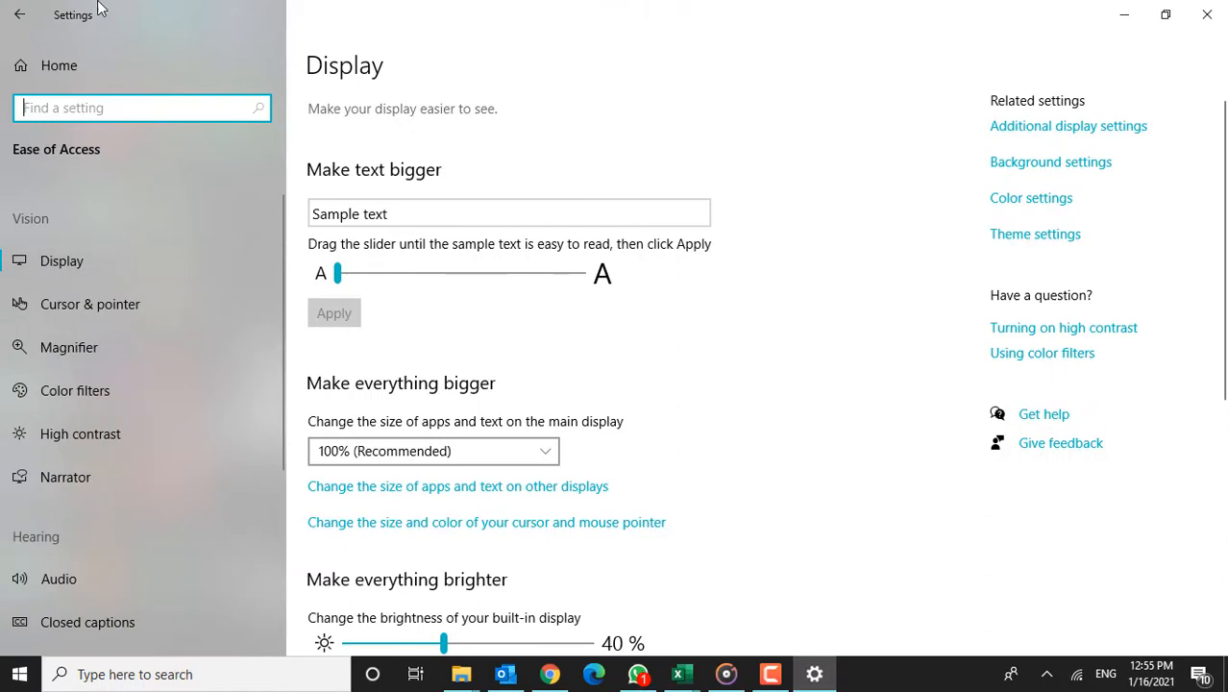
{"action": "mouse_move", "coordinate": [38, 158]}
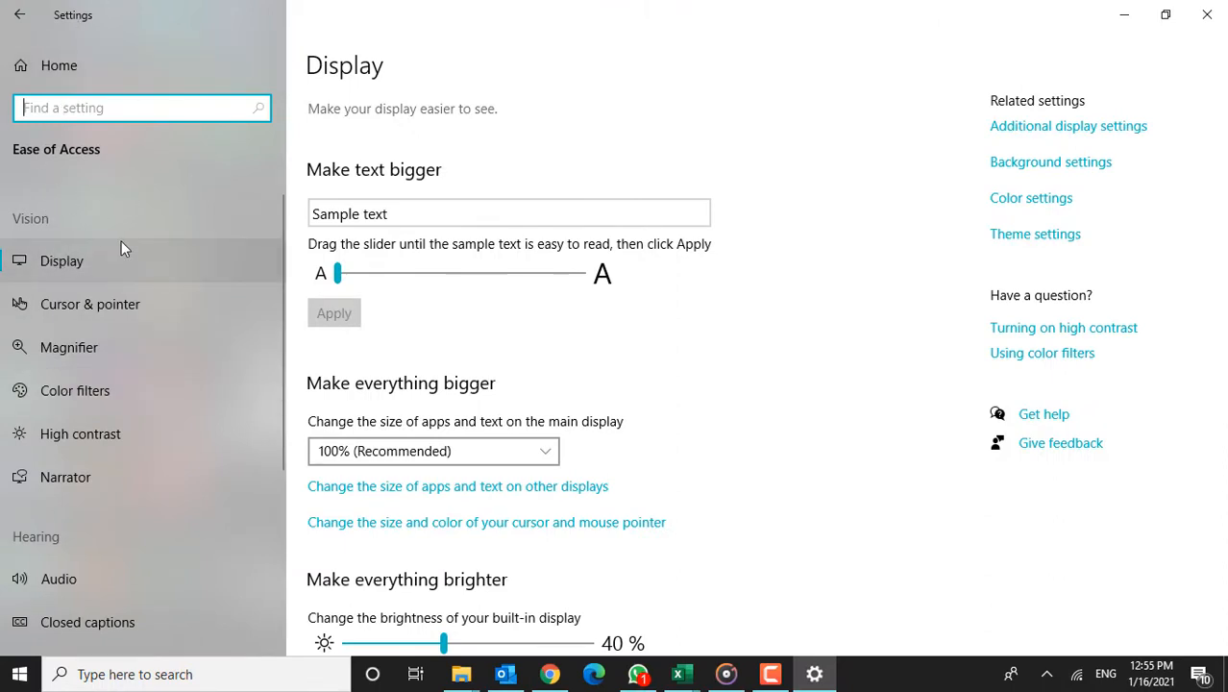
{"action": "scroll", "scroll_direction": "down", "scroll_amount": 3}
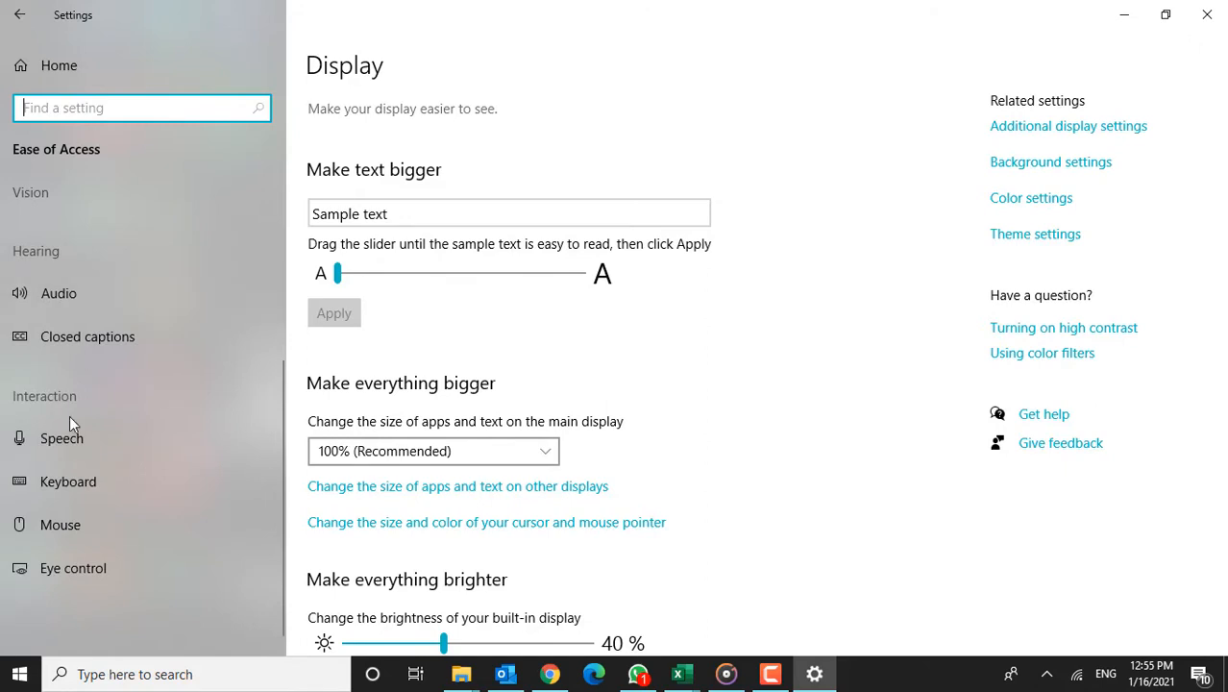
{"action": "mouse_move", "coordinate": [68, 481]}
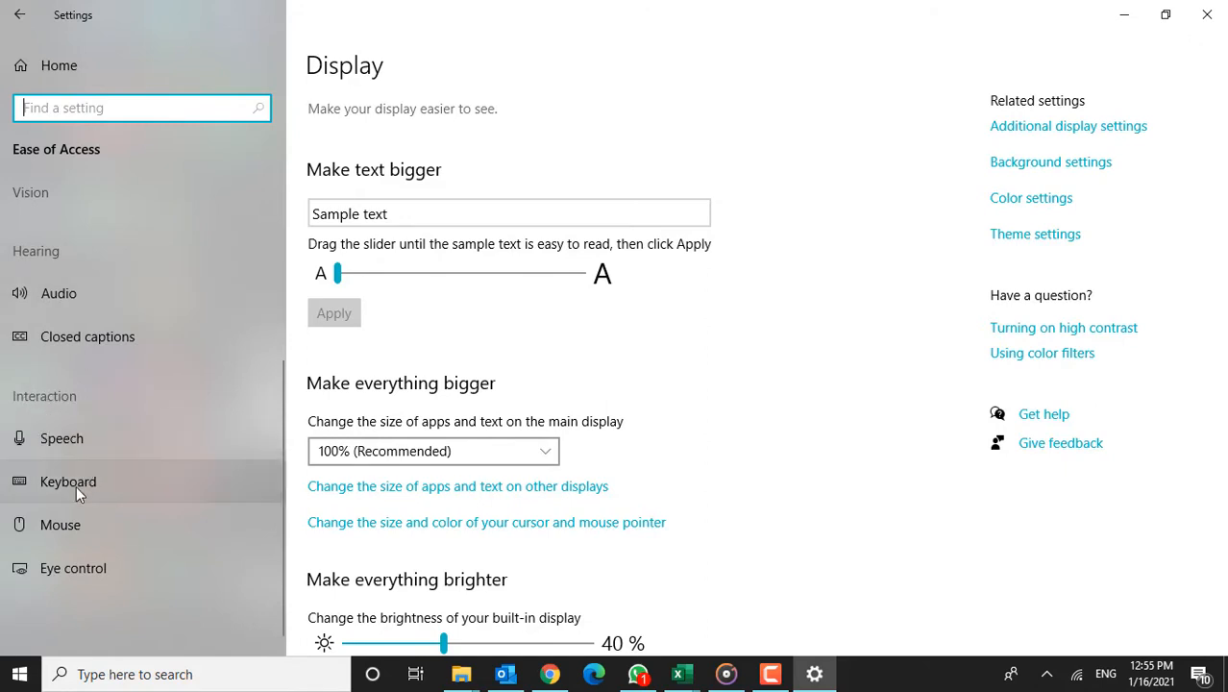
Open the Keyboard page under Interaction and scroll down to the Filter Keys options.
{"action": "left_click", "coordinate": [67, 482]}
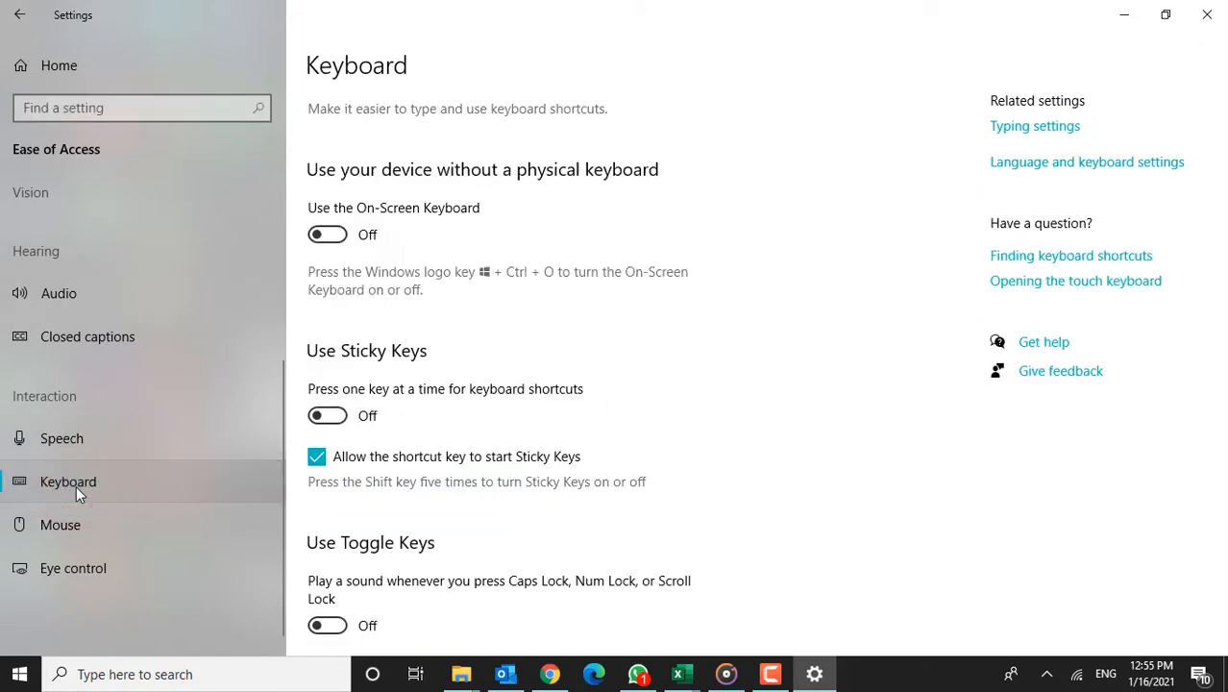
{"action": "mouse_move", "coordinate": [471, 301]}
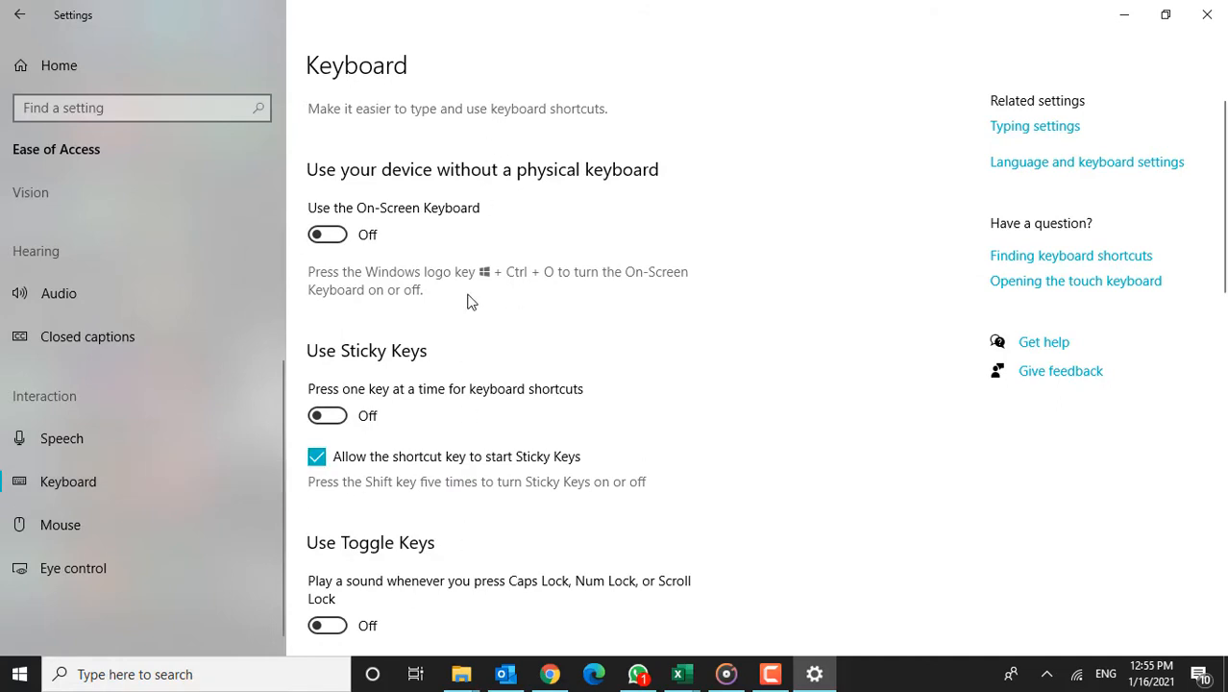
{"action": "scroll", "scroll_direction": "down", "scroll_amount": 3}
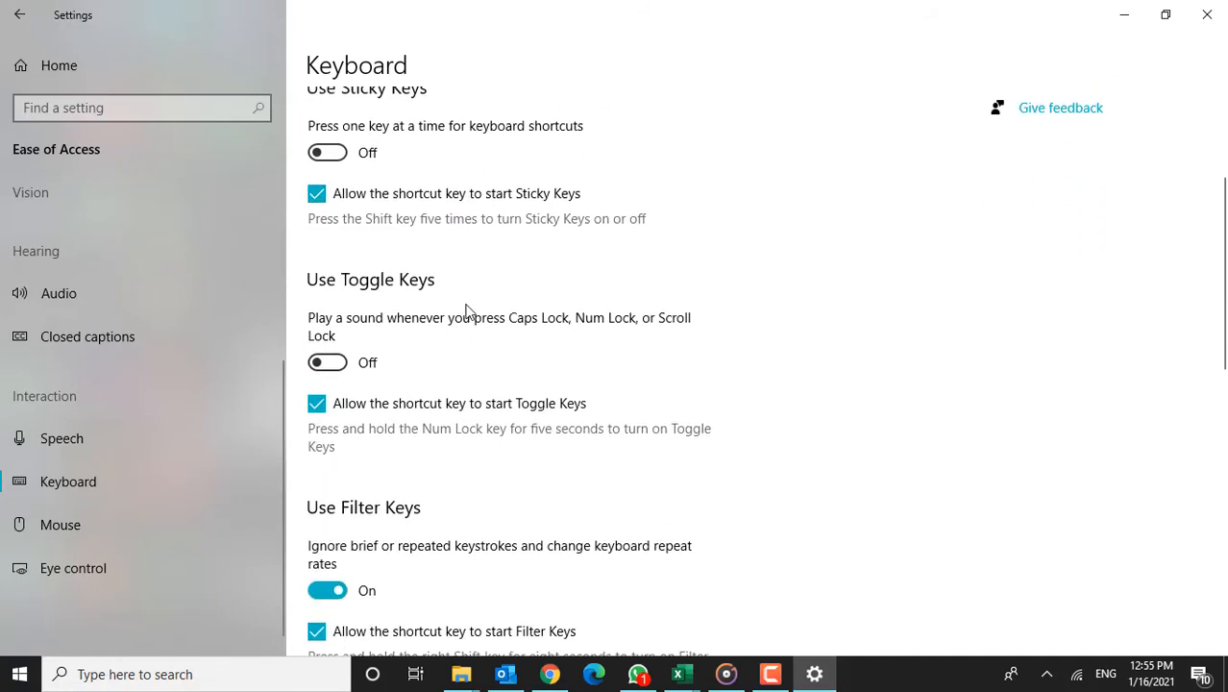
{"action": "scroll", "scroll_direction": "down", "scroll_amount": 3}
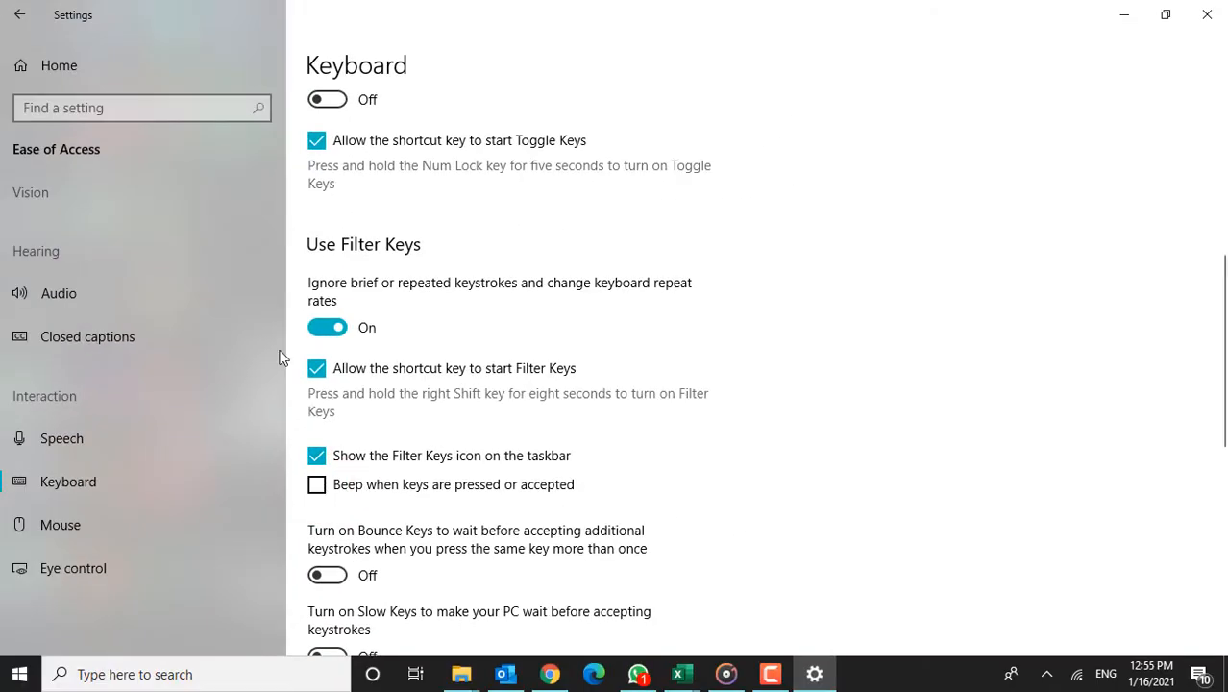
{"action": "left_click", "coordinate": [142, 107]}
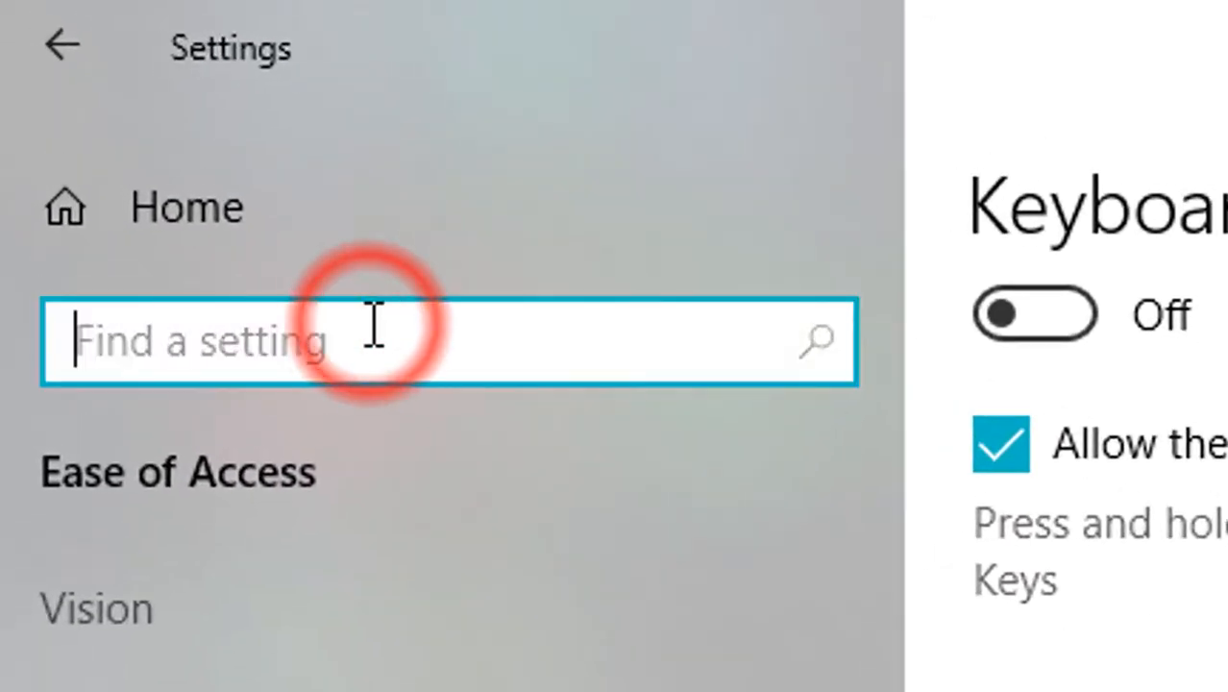
{"action": "type", "text": "adffwfwfwf"}
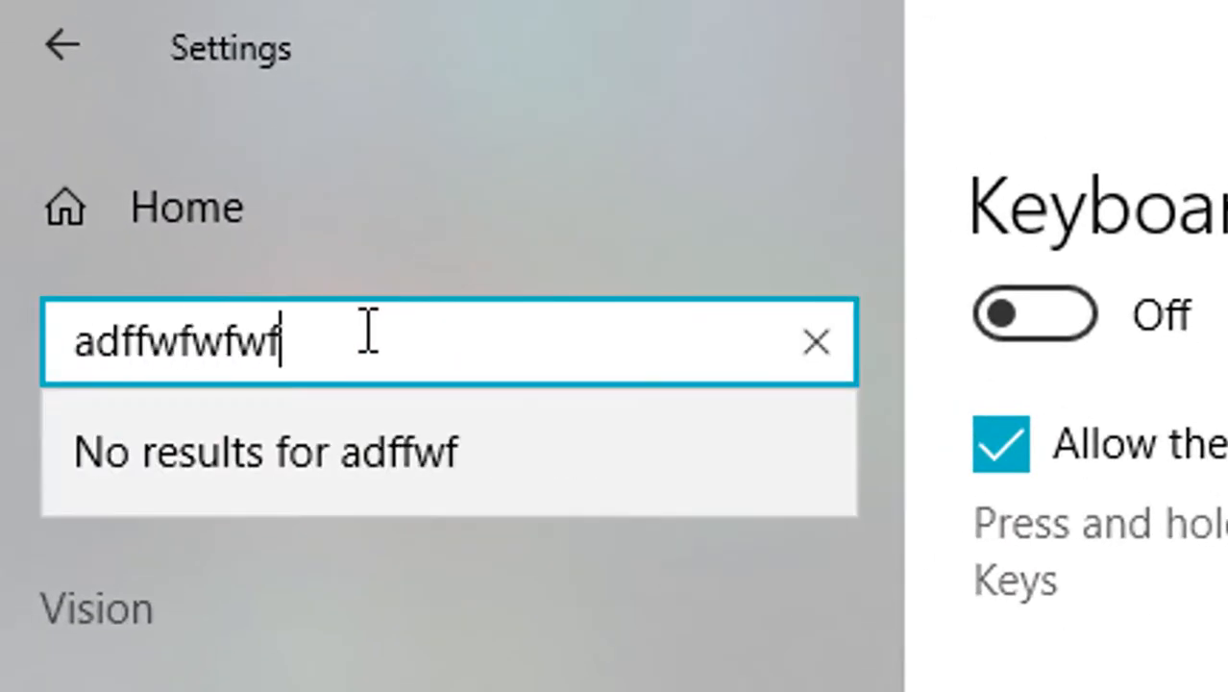
{"action": "type", "text": "wfwfw"}
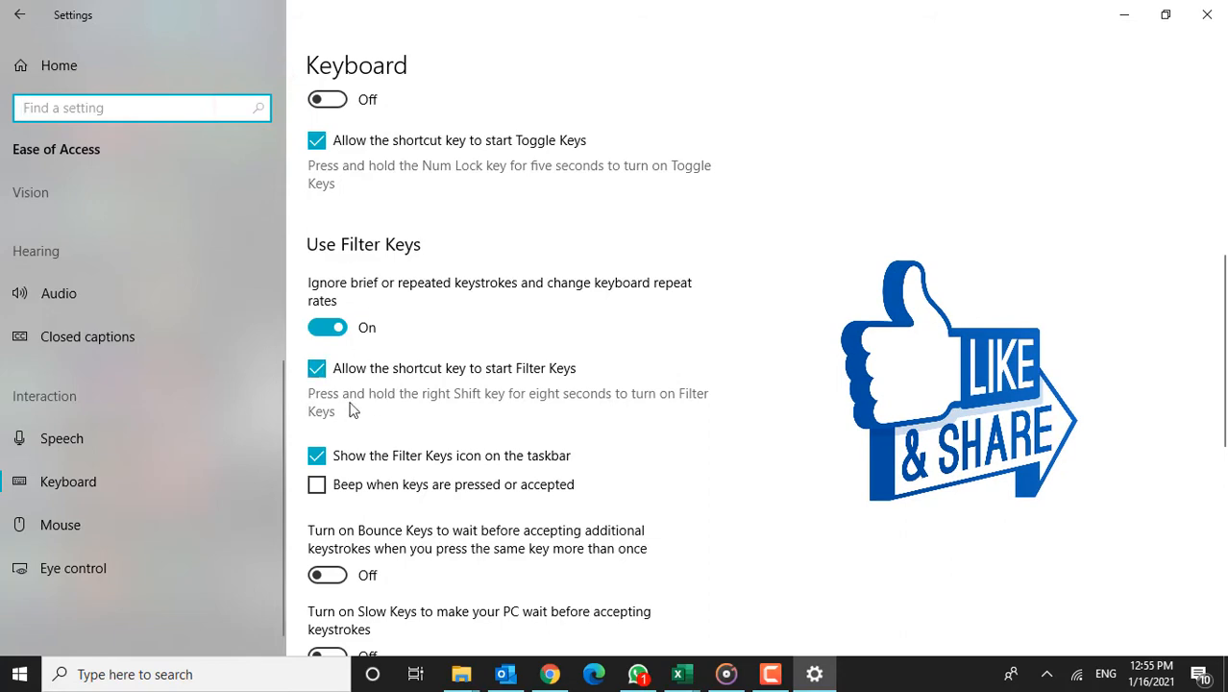
{"action": "mouse_move", "coordinate": [1207, 15]}
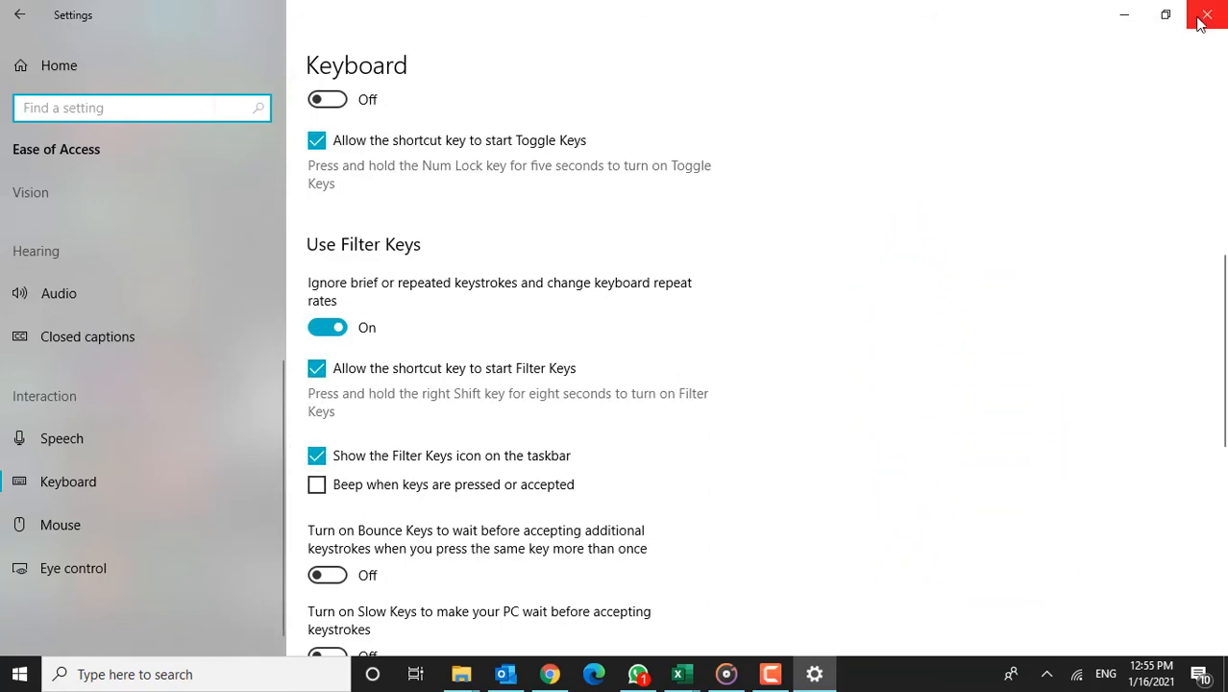